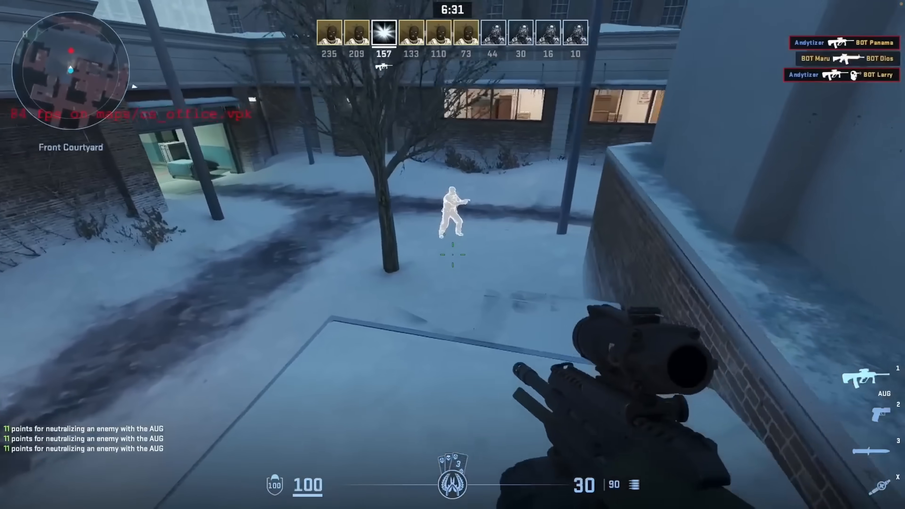
Fire the scoped AUG at the Front Courtyard bots, then switch away from the game.
click(453, 255)
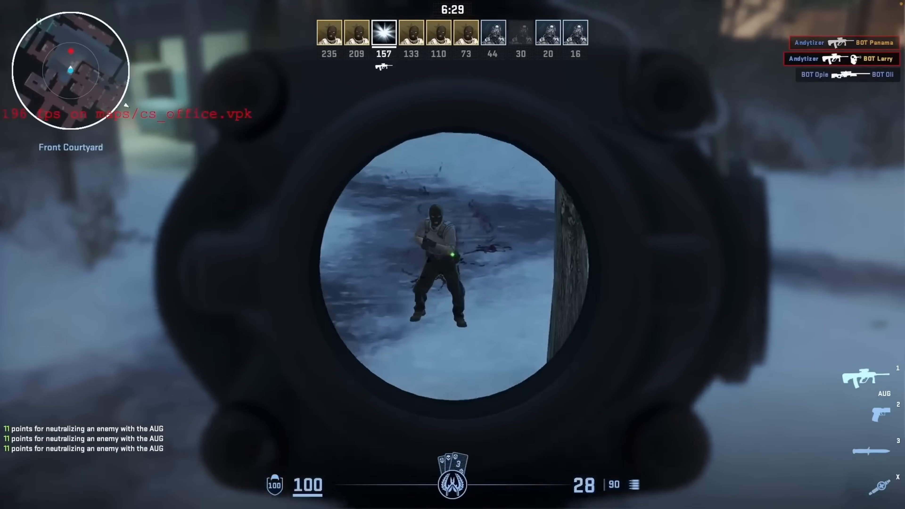
click(452, 254)
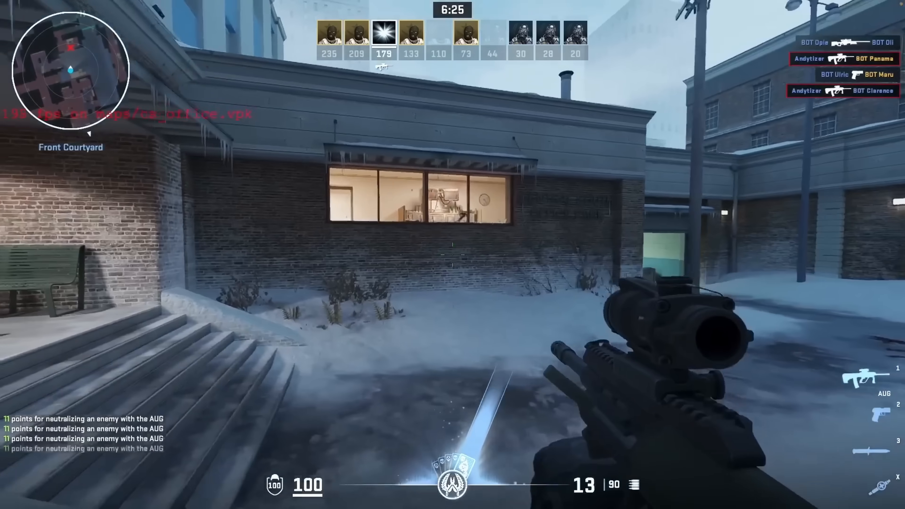
key(alt+tab)
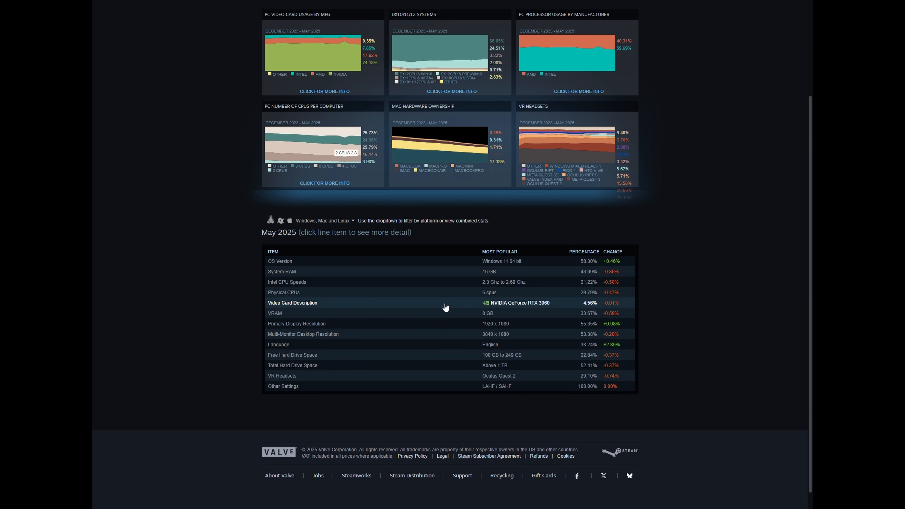
click(280, 261)
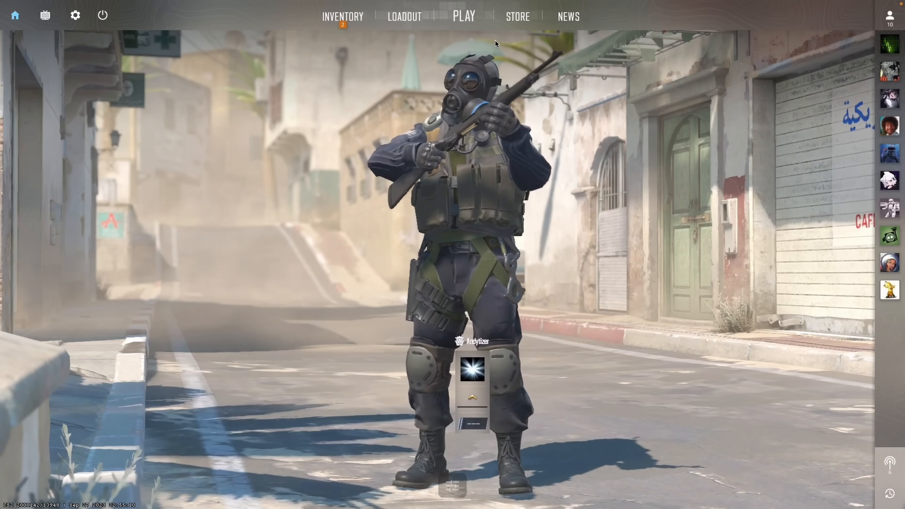
click(463, 16)
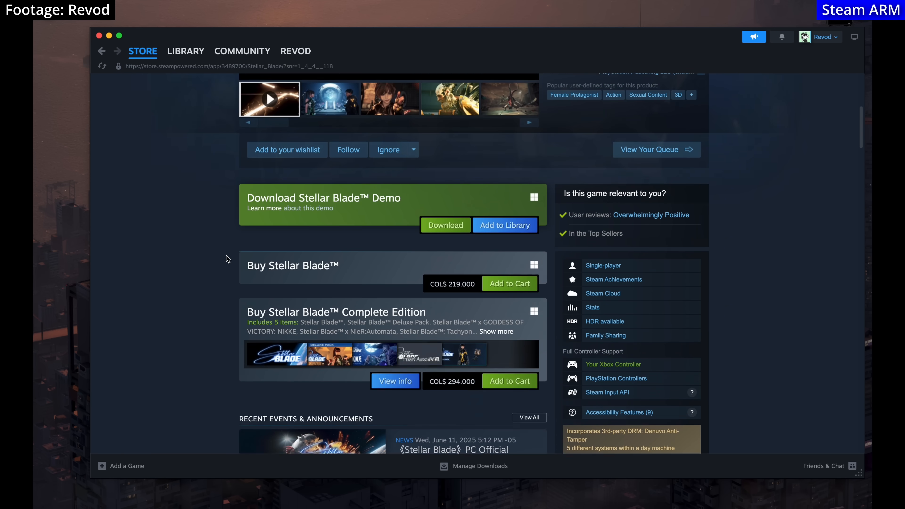
Leave the Stellar Blade page via the STORE menu's Featured entry to reach the front page.
scroll(down, 3)
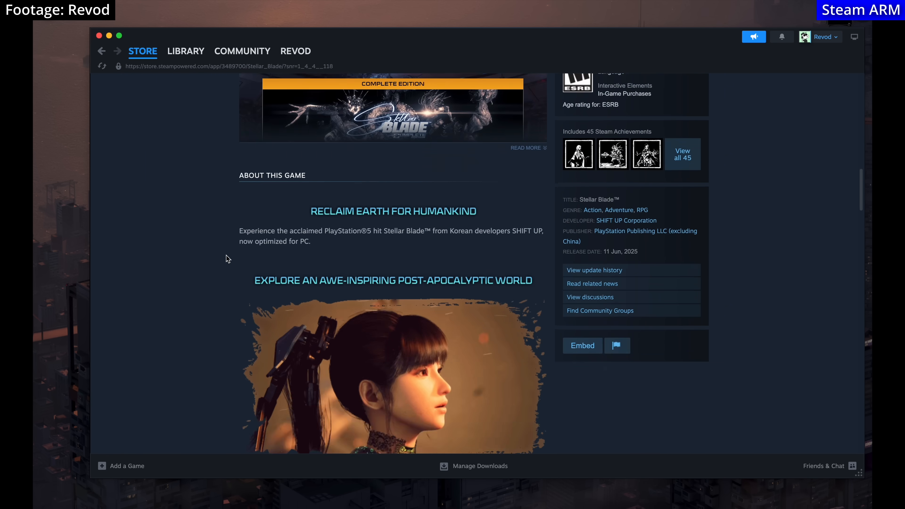
click(143, 51)
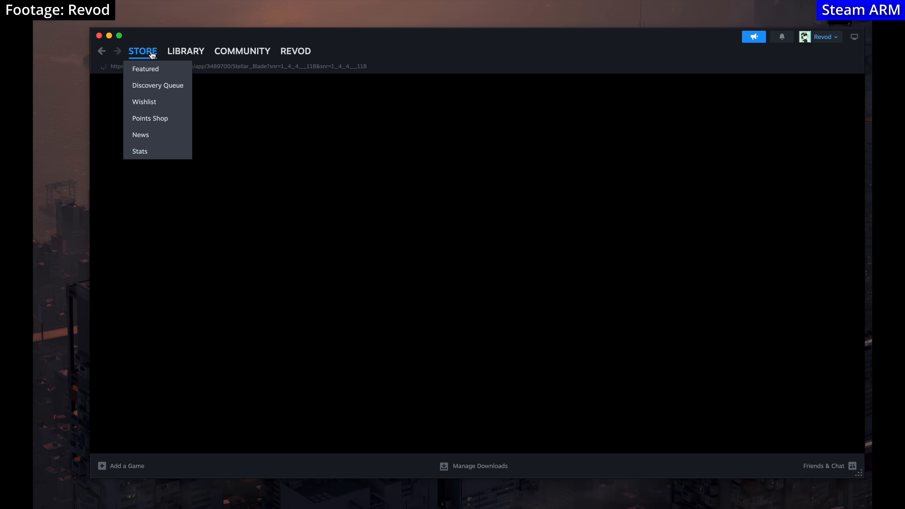
click(145, 69)
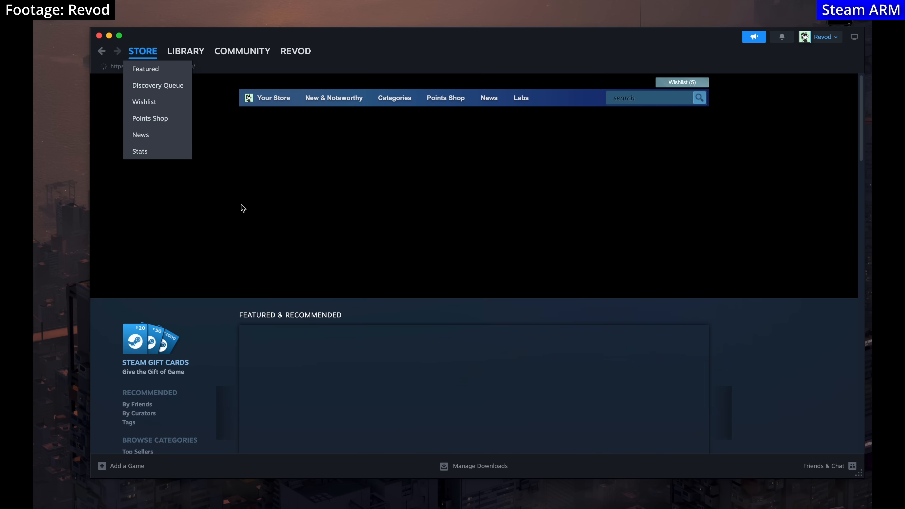